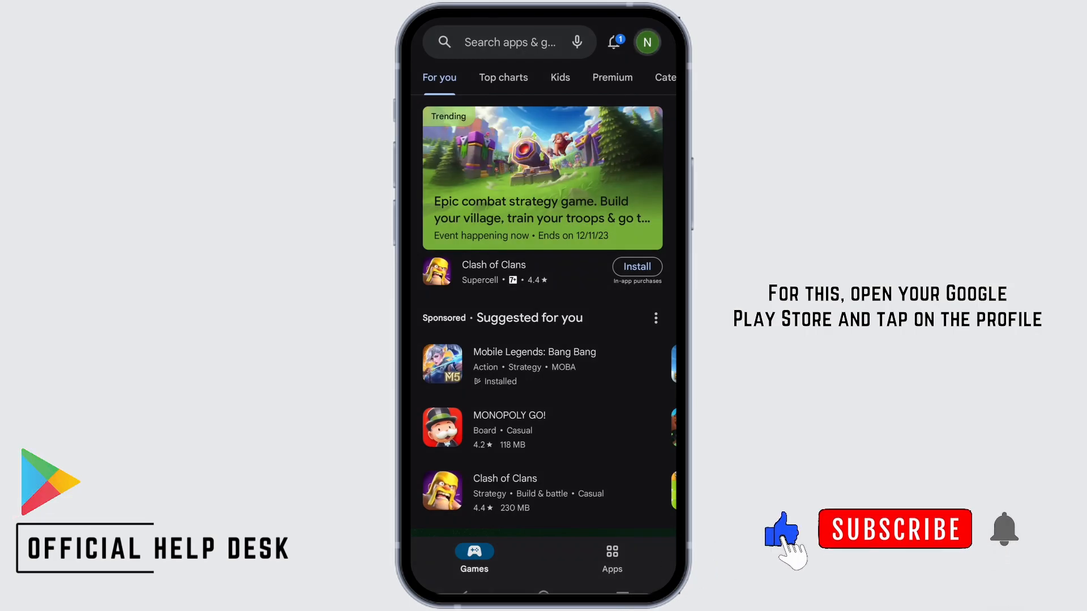
- From the profile menu, go to Manage apps & device, Manage tab, and open the Installed filter
{"action": "left_click", "coordinate": [646, 41]}
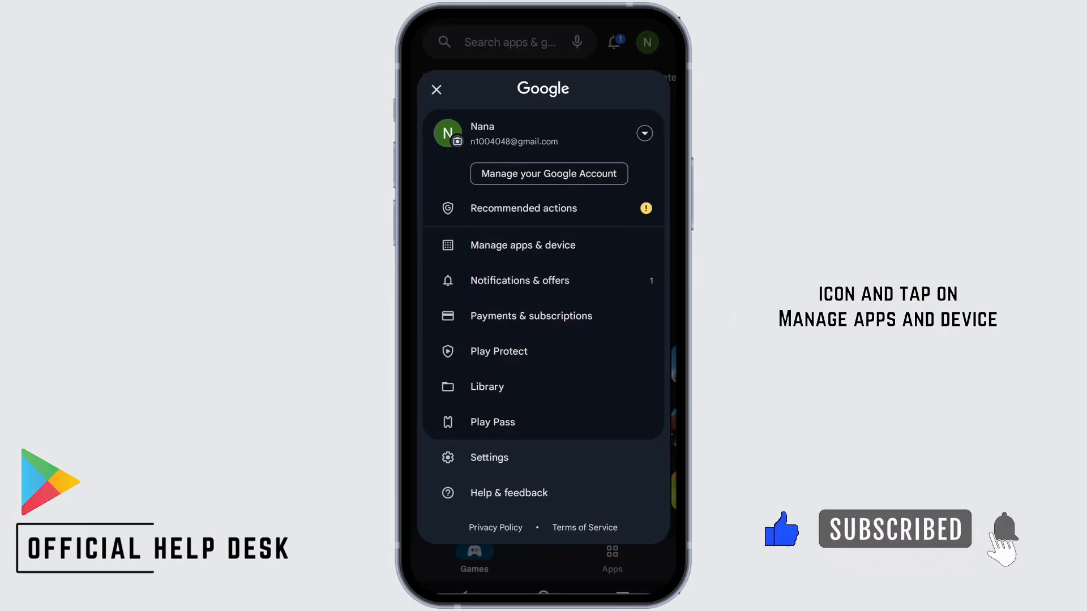
{"action": "left_click", "coordinate": [522, 245]}
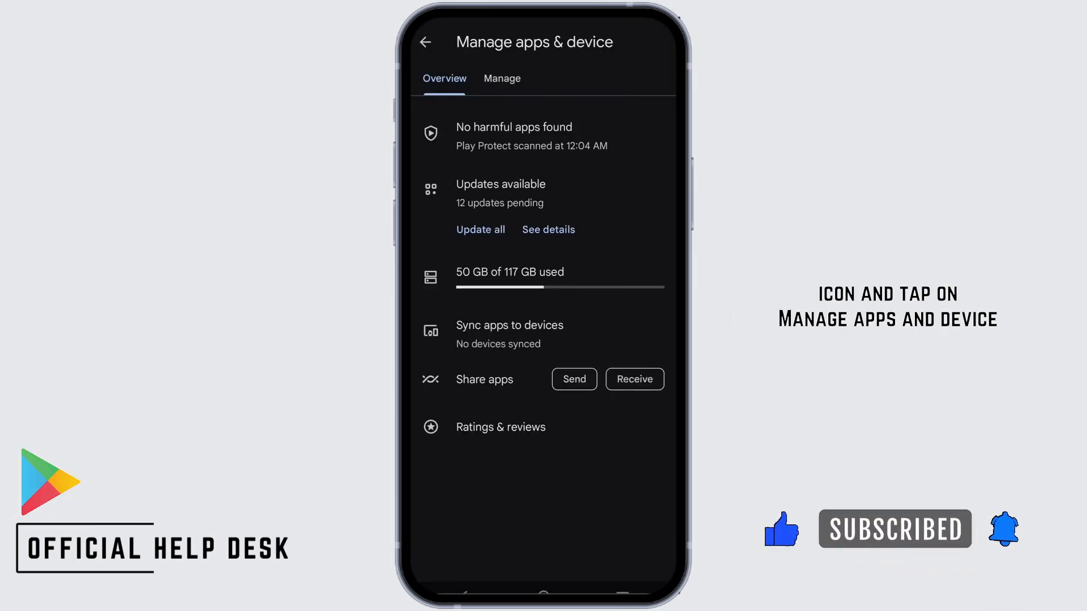
{"action": "left_click", "coordinate": [502, 78]}
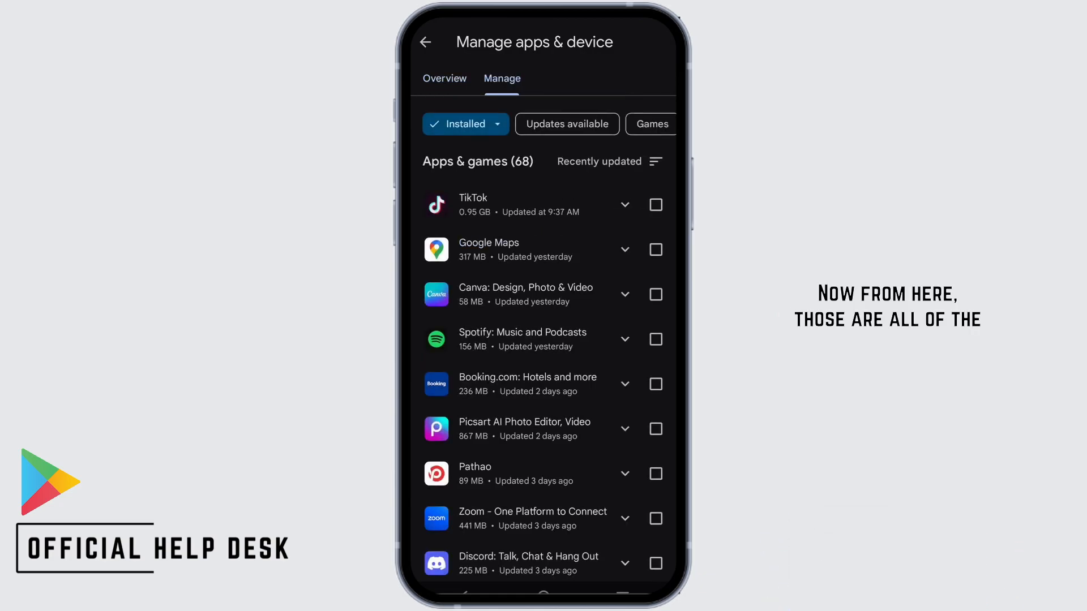
{"action": "scroll", "scroll_direction": "down", "scroll_amount": 3}
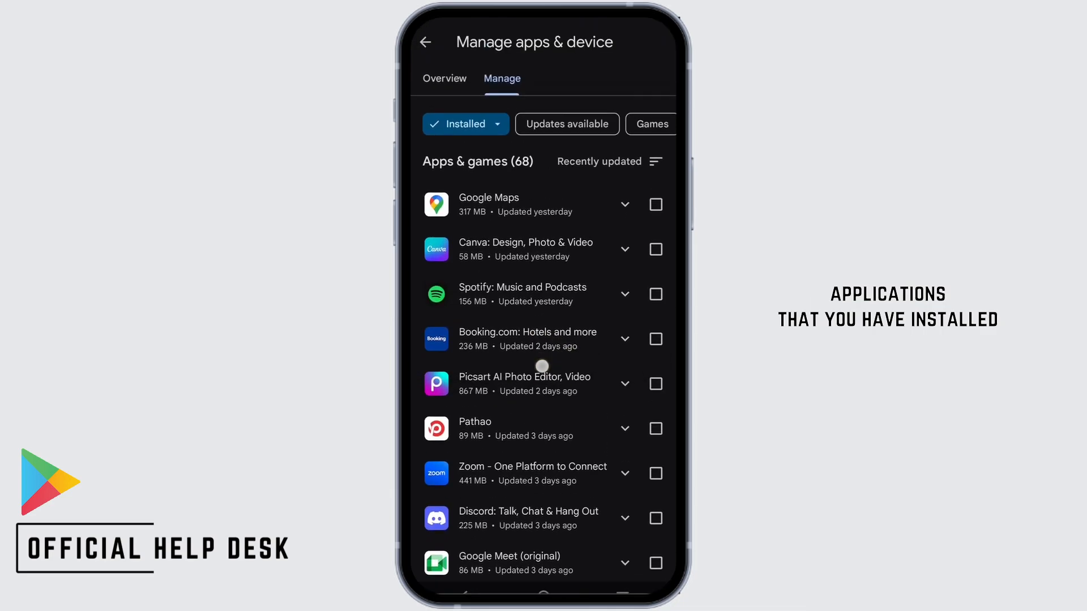
{"action": "left_click", "coordinate": [465, 124]}
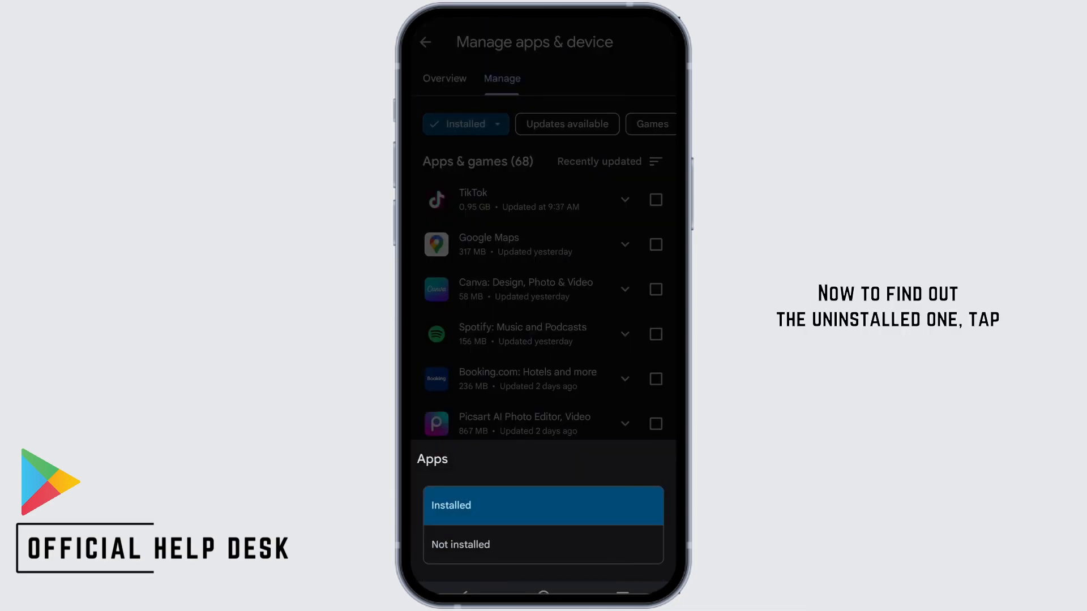
- Choose Not installed in the Apps filter sheet
{"action": "left_click", "coordinate": [460, 545]}
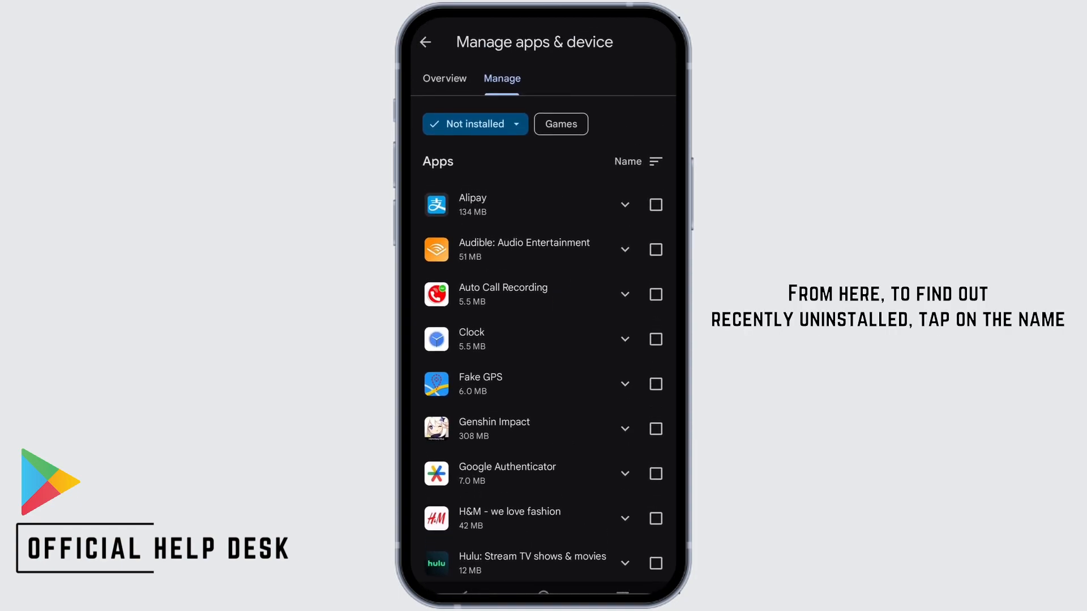
- Sort the not-installed apps by Recently added and scroll through the results
{"action": "left_click", "coordinate": [638, 162]}
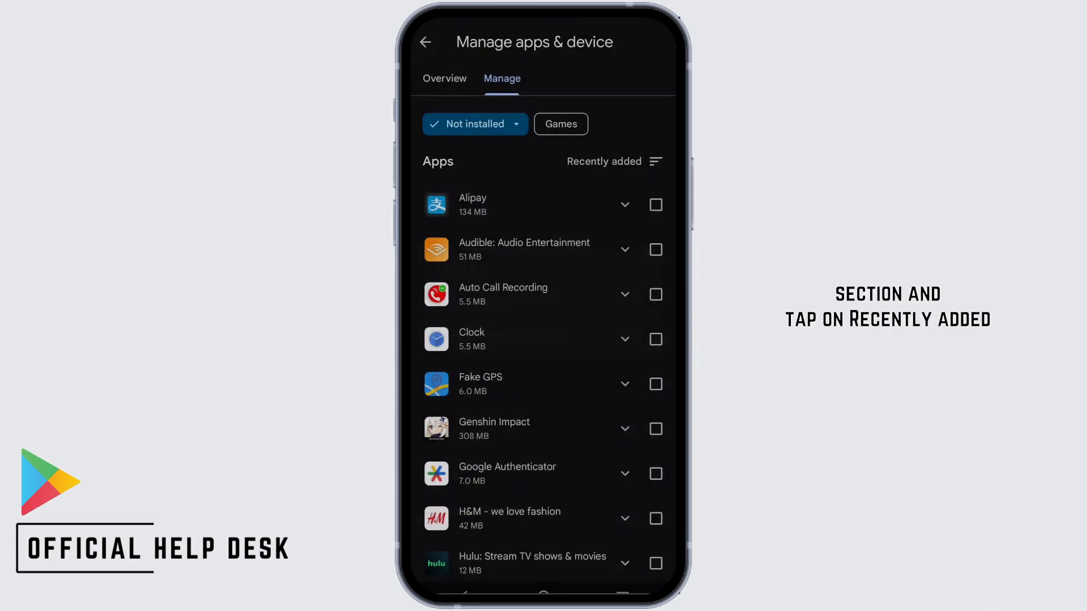
{"action": "left_click", "coordinate": [603, 161]}
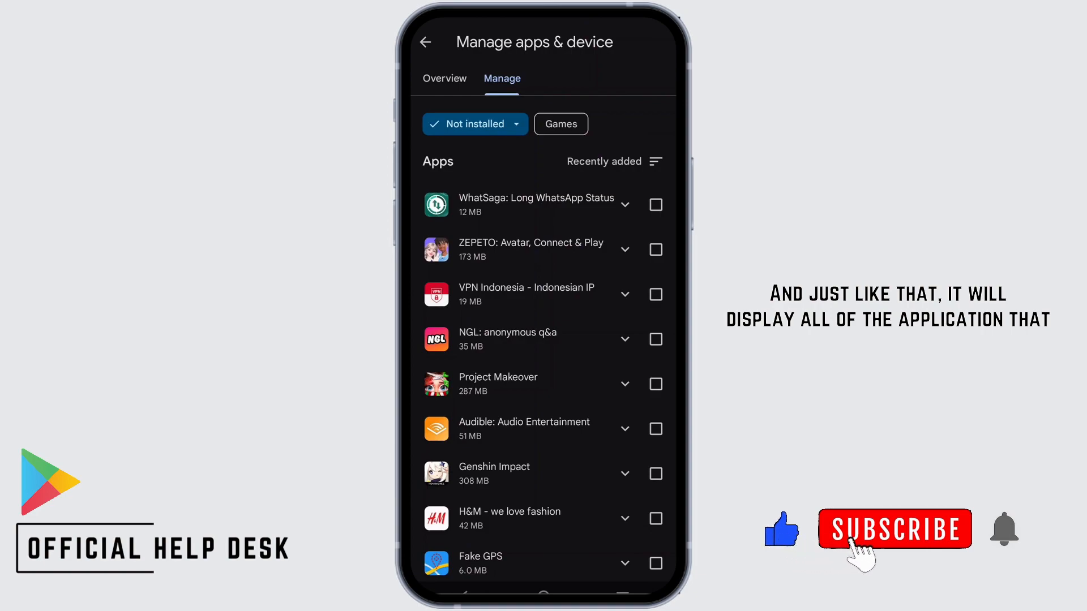
{"action": "scroll", "scroll_direction": "down", "scroll_amount": 3}
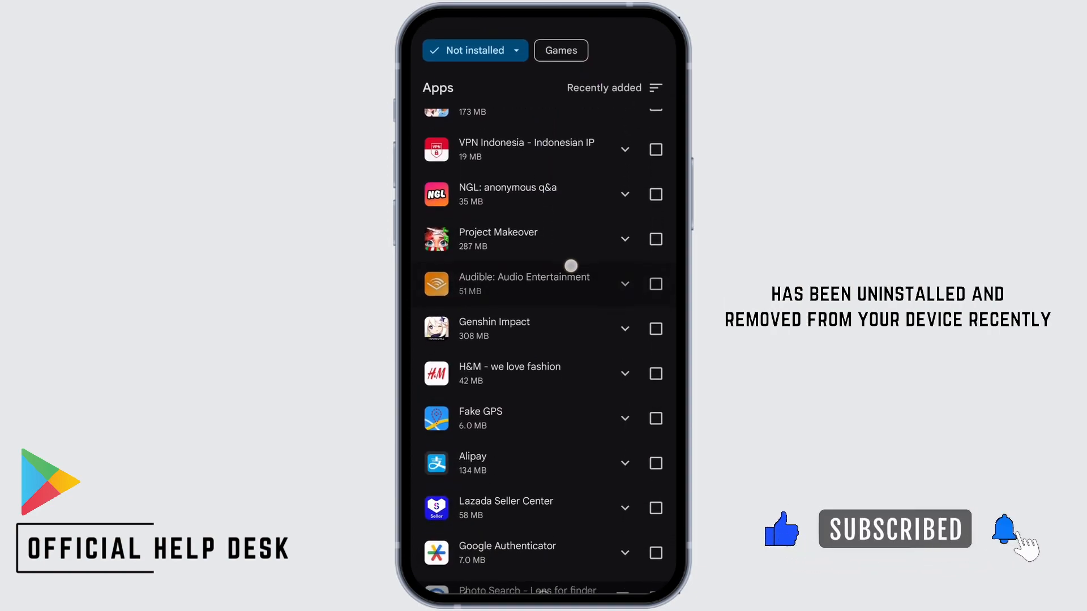
{"action": "scroll", "scroll_direction": "down", "scroll_amount": 3}
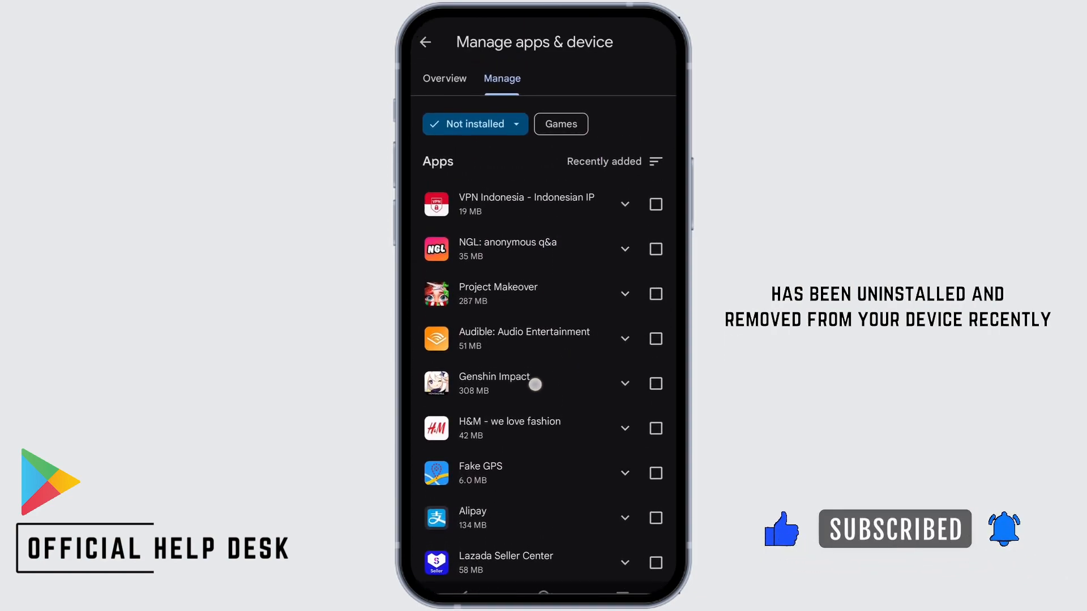